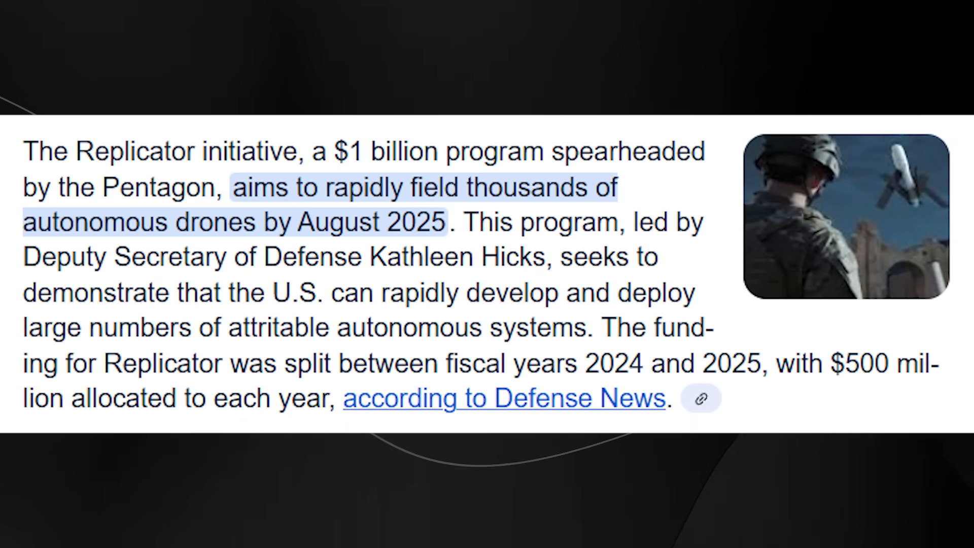
scroll(down, 3)
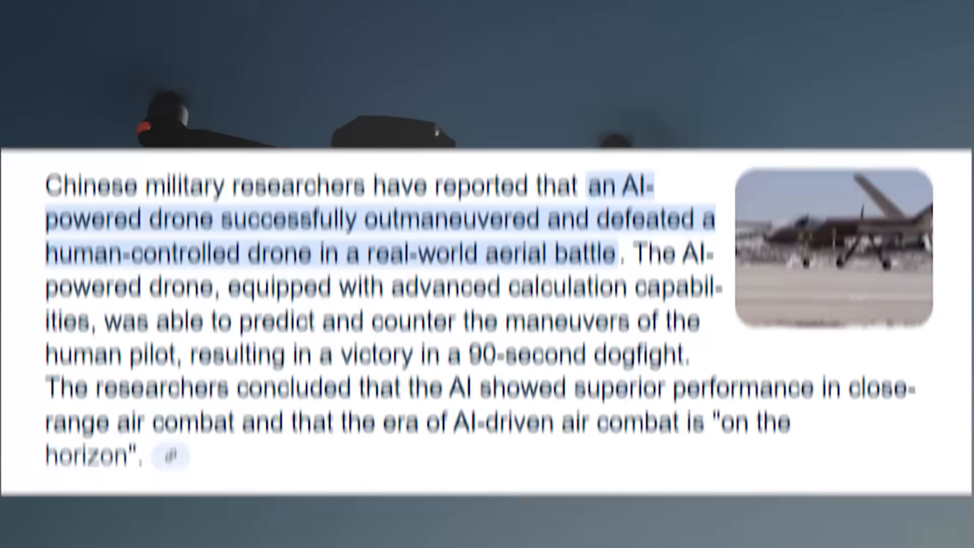